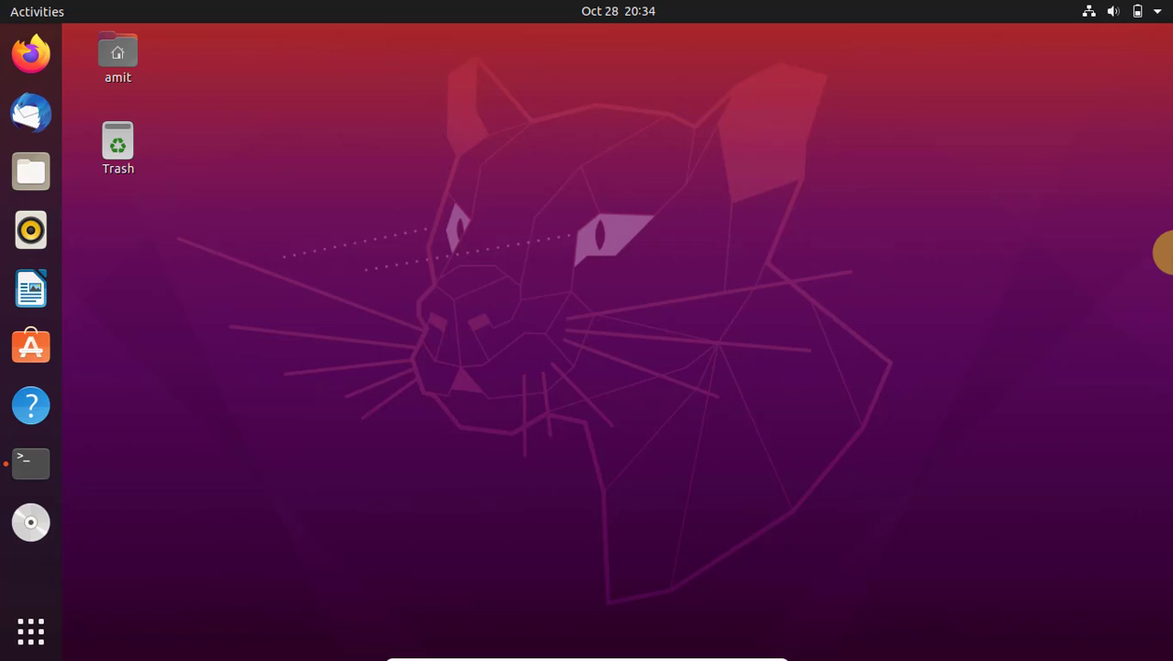
Step: Launch Firefox and search 'visual studio co' to reach code.visualstudio.com
{"action": "left_click", "coordinate": [29, 53]}
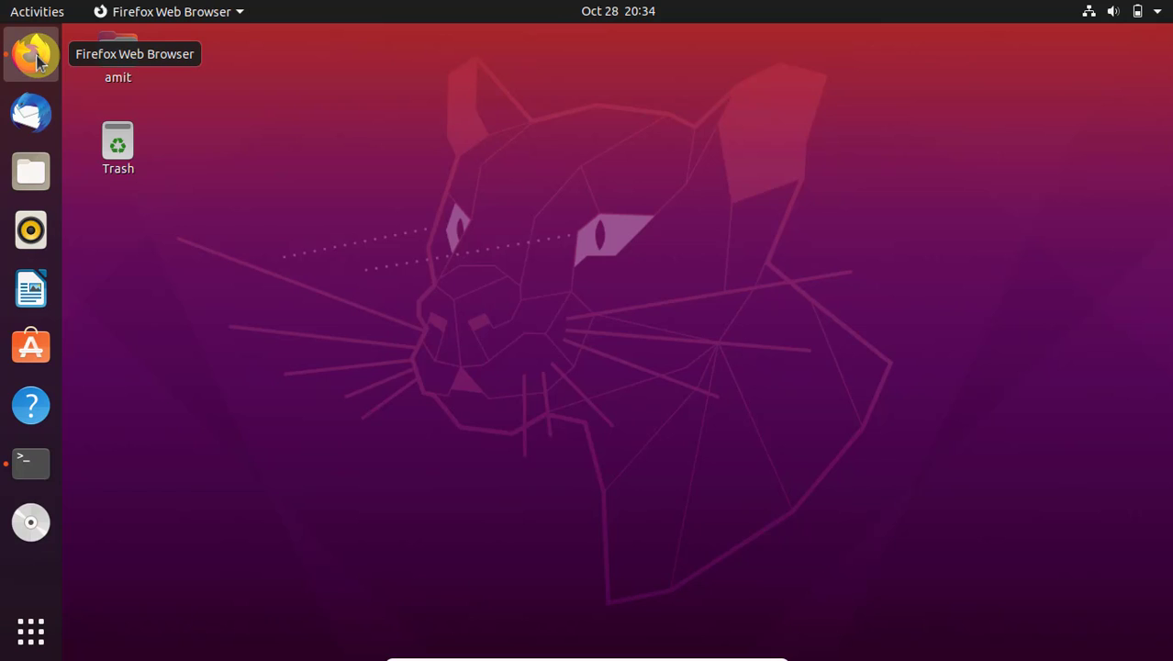
{"action": "left_click", "coordinate": [30, 53]}
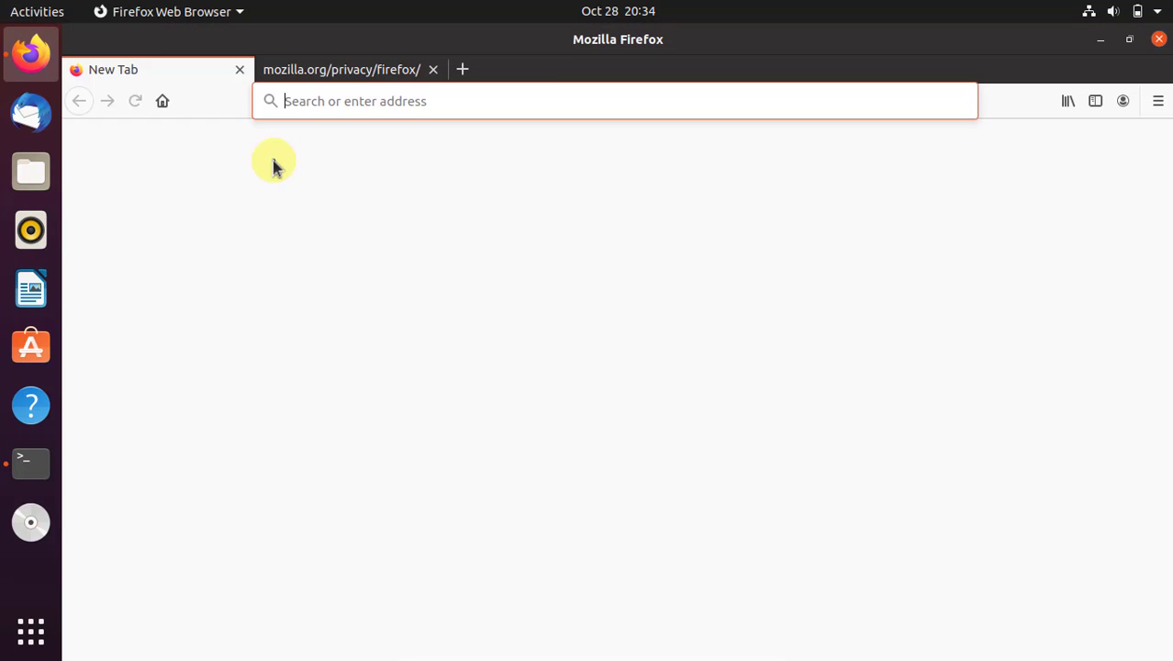
{"action": "type", "text": "v"}
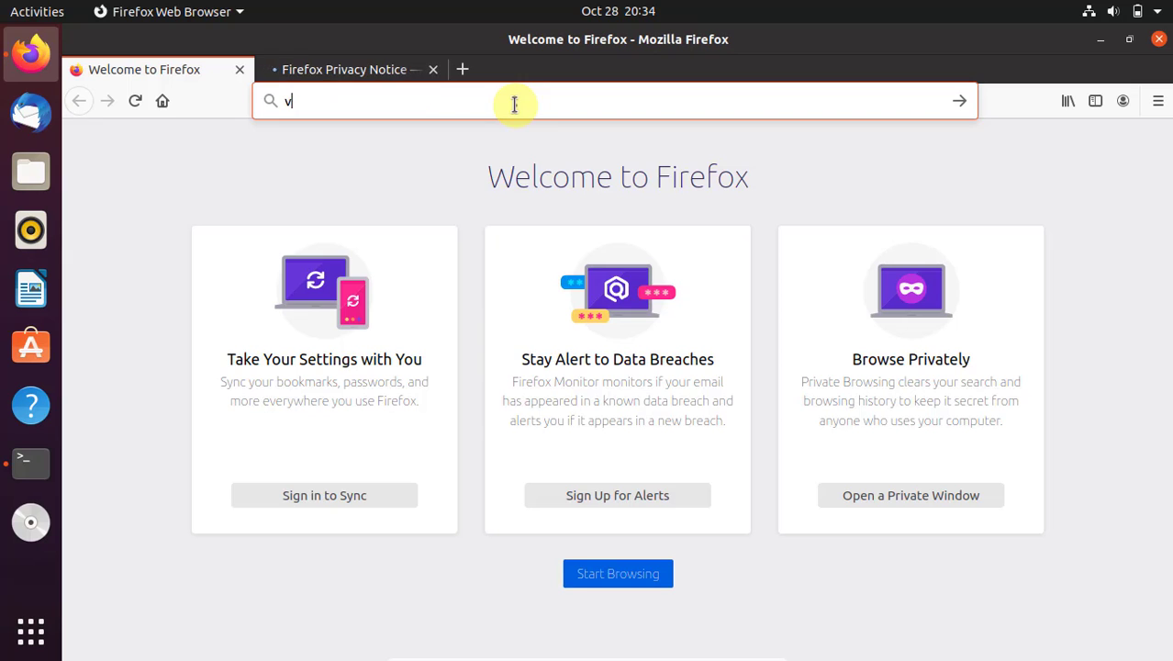
{"action": "type", "text": "isual studio co"}
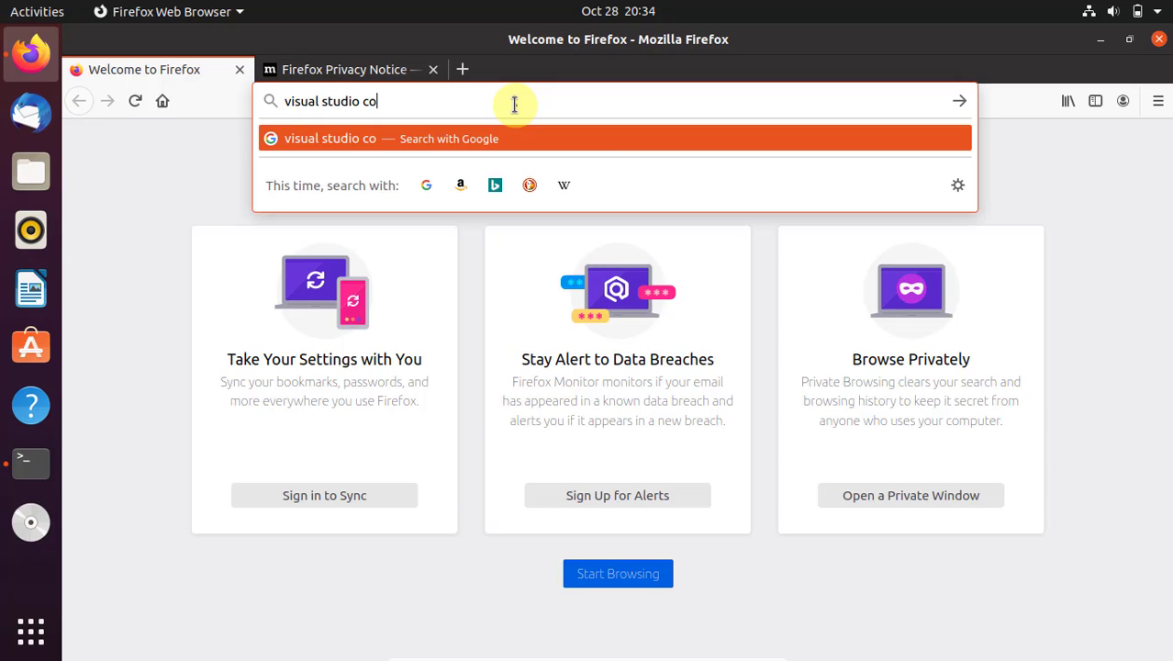
{"action": "key", "text": "Return"}
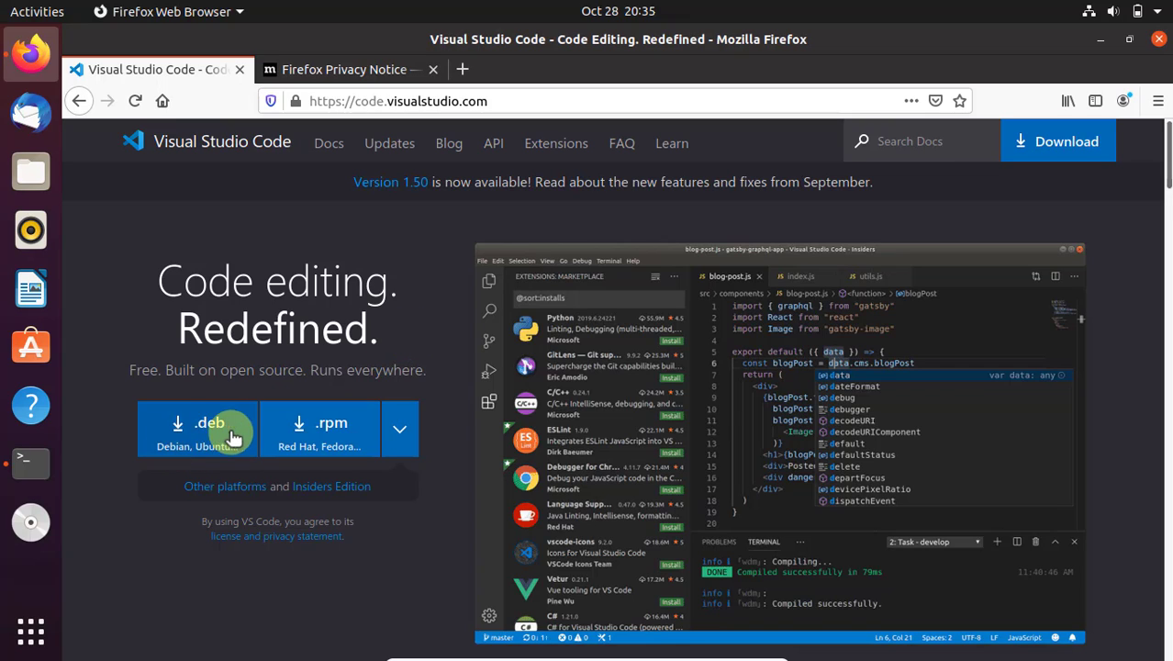
Step: Download the .deb package, choosing Save File and confirming with OK
{"action": "left_click", "coordinate": [198, 430]}
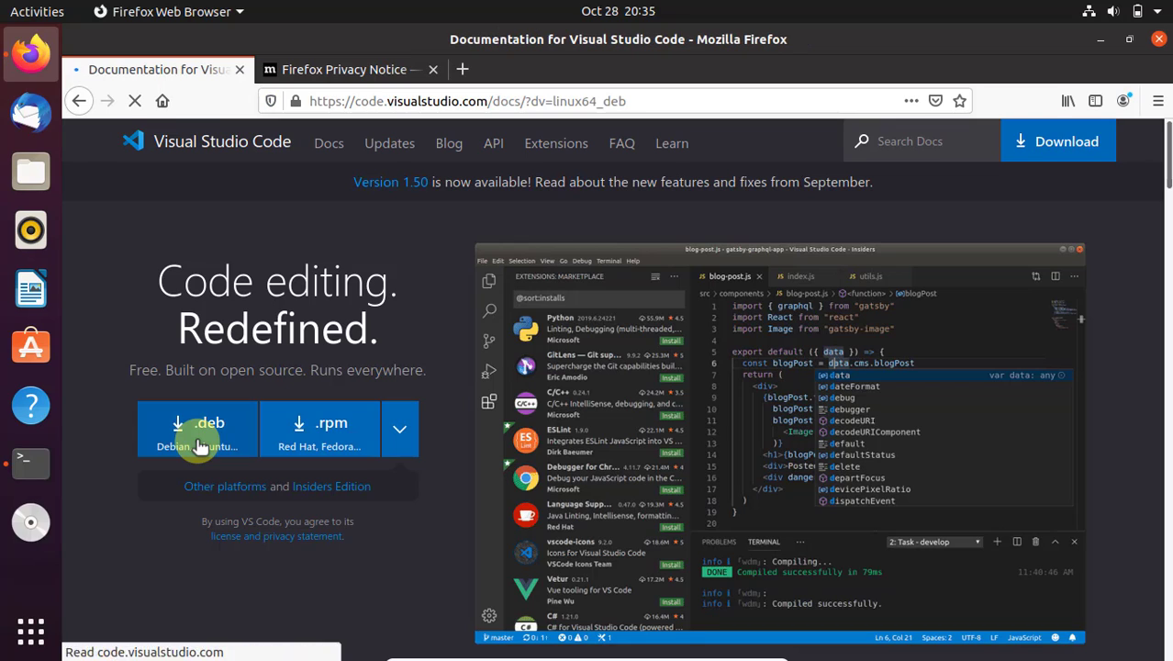
{"action": "left_click", "coordinate": [197, 430]}
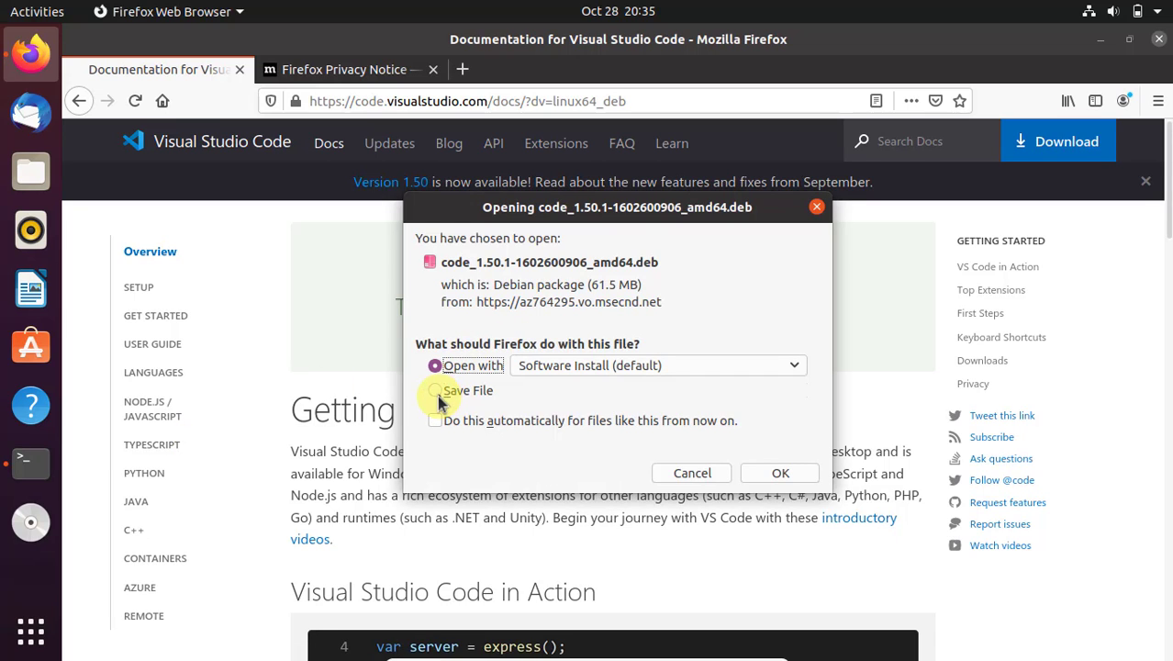
{"action": "left_click", "coordinate": [435, 389]}
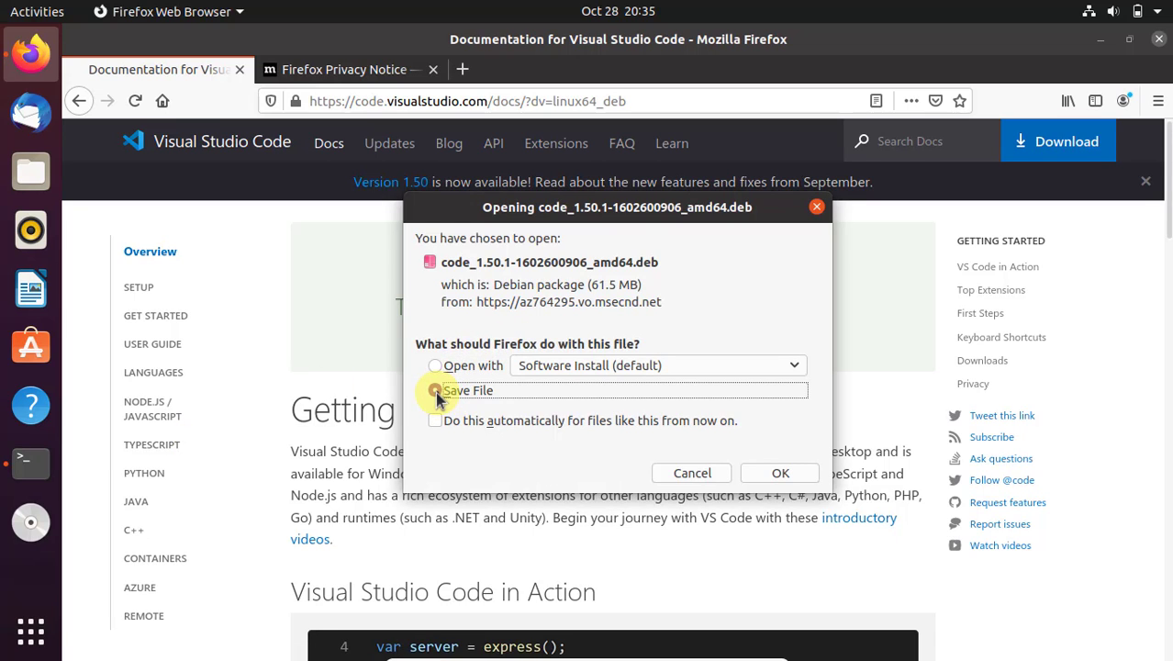
{"action": "left_click", "coordinate": [433, 389]}
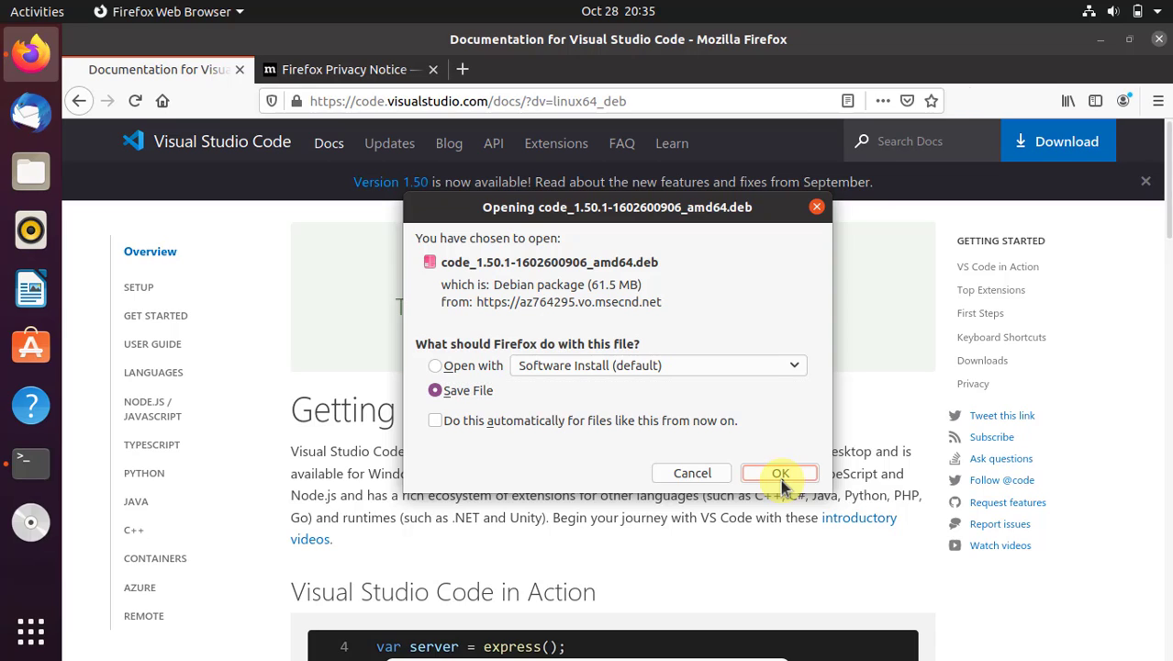
{"action": "left_click", "coordinate": [779, 474]}
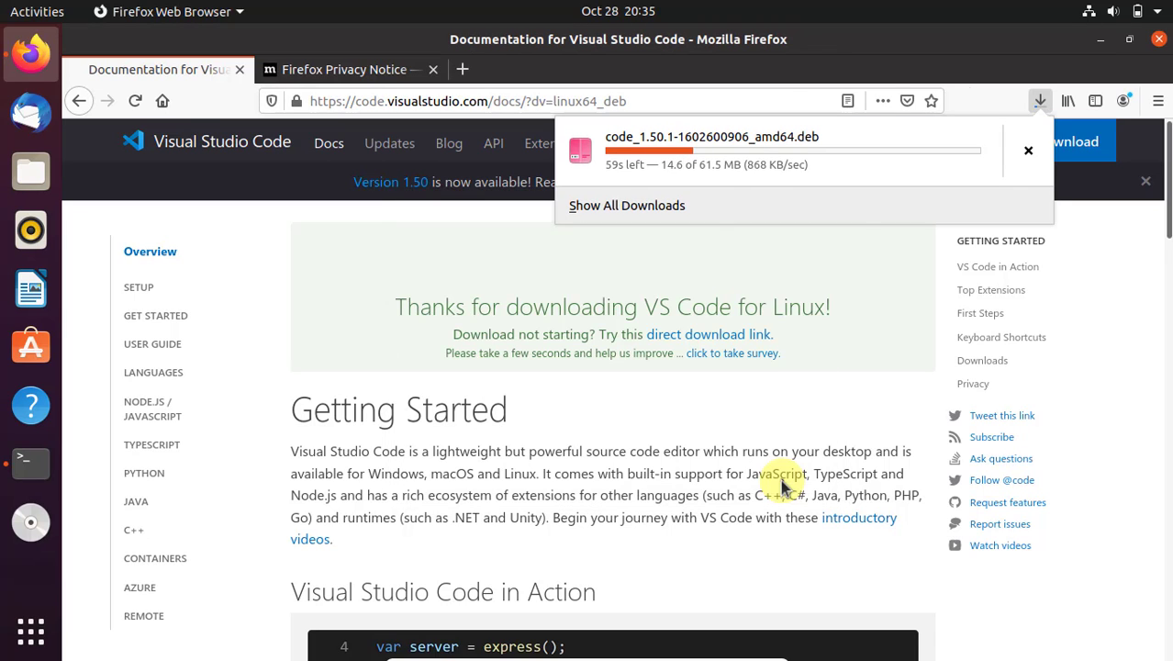
{"action": "mouse_move", "coordinate": [853, 126]}
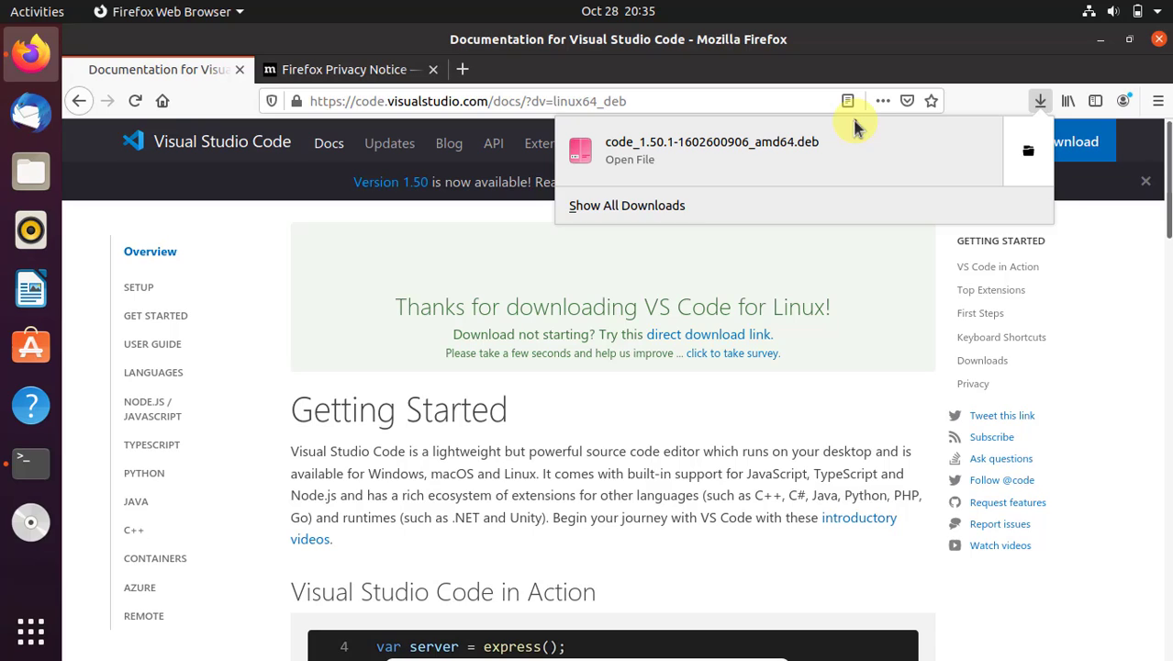
{"action": "mouse_move", "coordinate": [872, 156]}
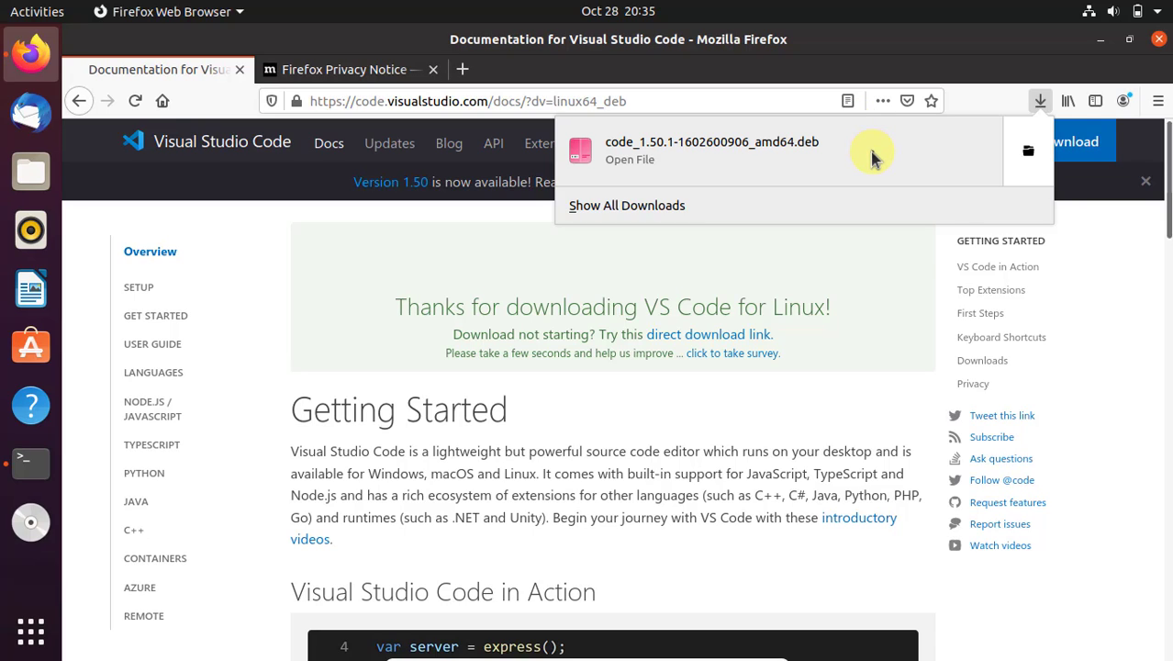
Step: Show the code_1.50.1 .deb in Downloads via Open Containing Folder and start a terminal
{"action": "right_click", "coordinate": [872, 150]}
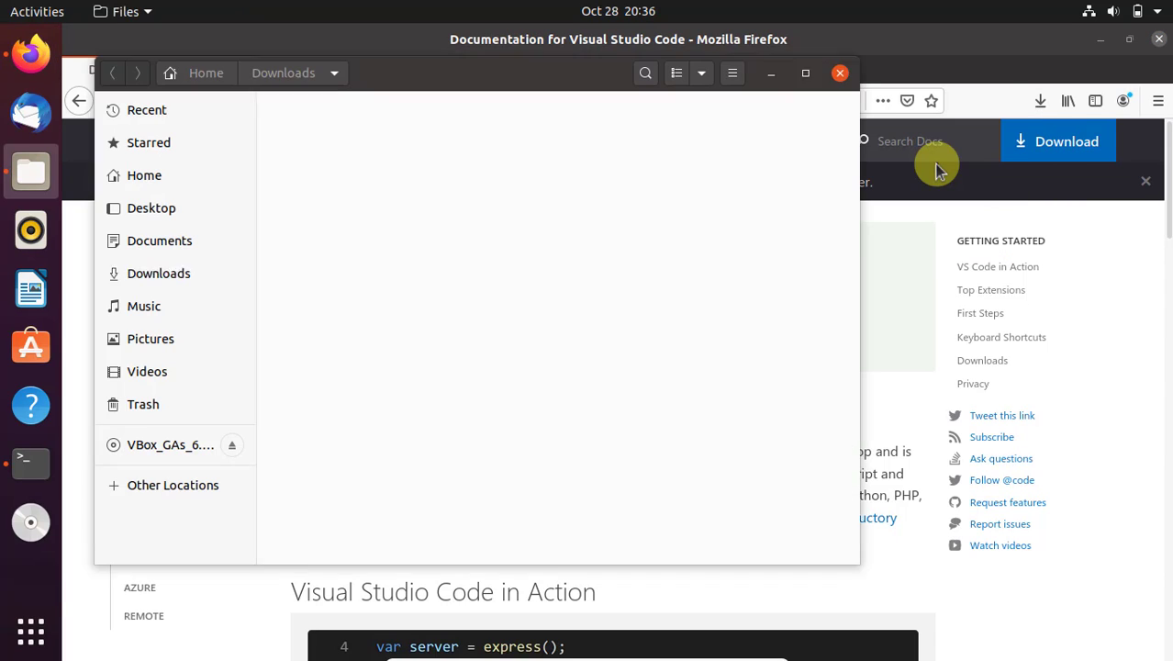
{"action": "left_click", "coordinate": [157, 271]}
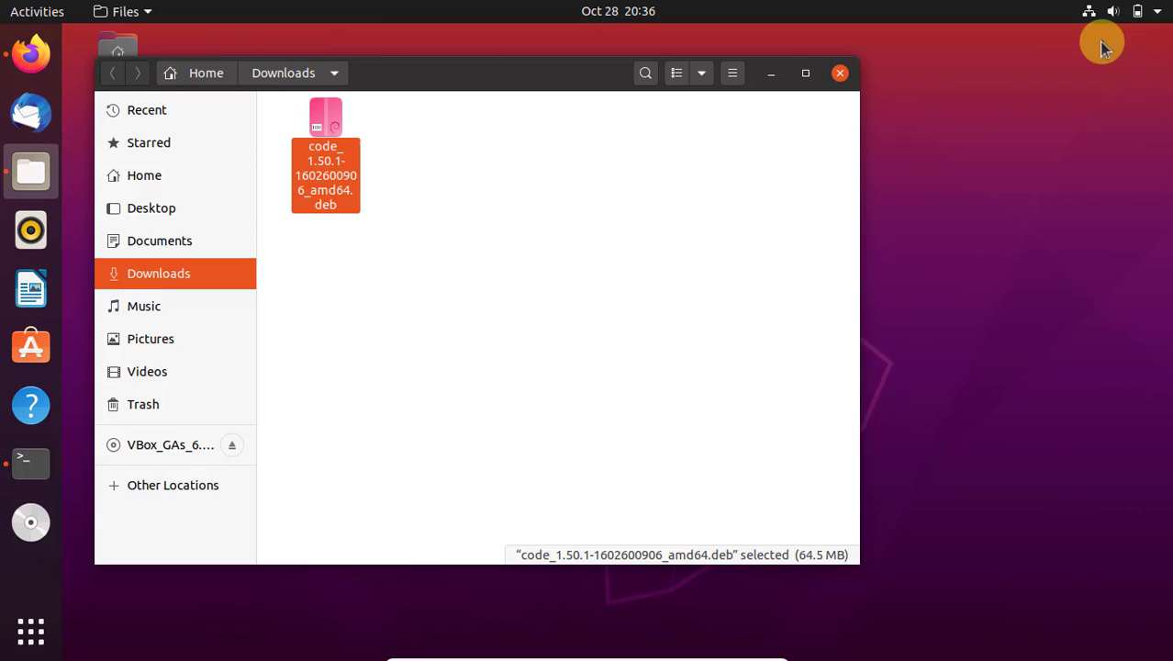
{"action": "mouse_move", "coordinate": [30, 462]}
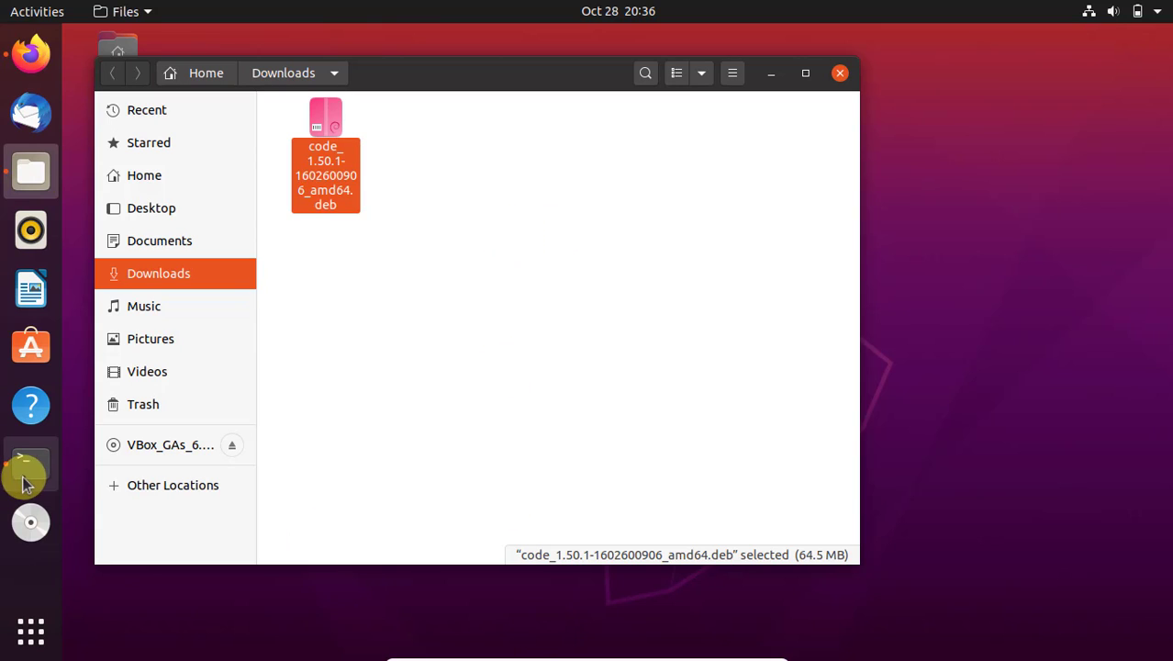
{"action": "left_click", "coordinate": [29, 463]}
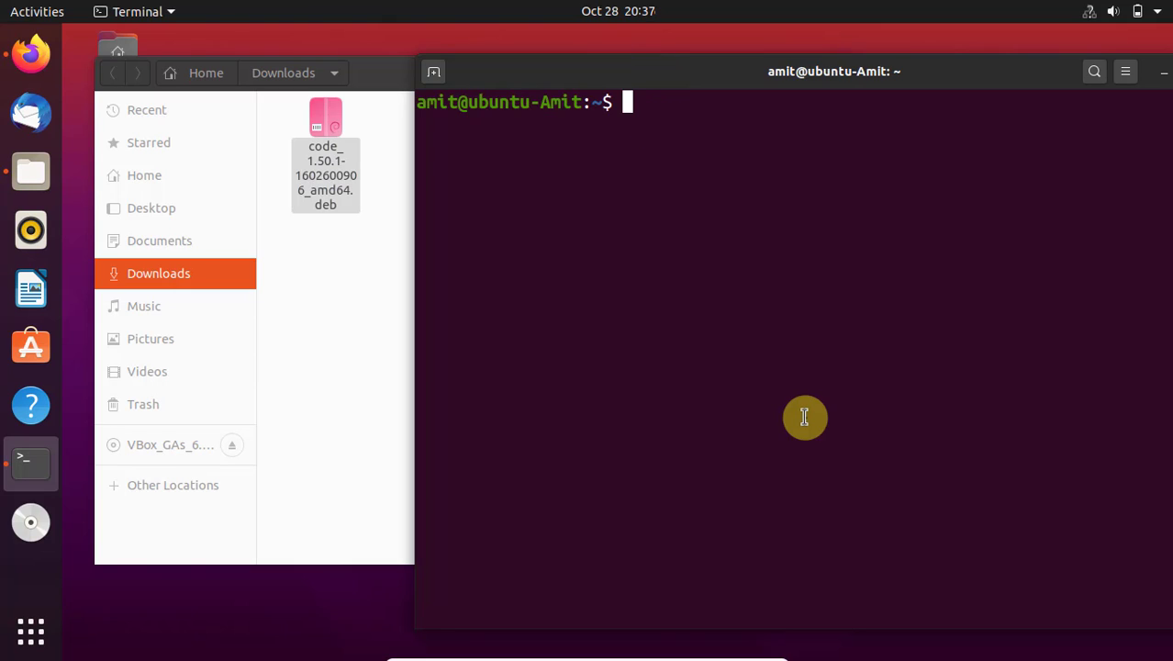
{"action": "left_click", "coordinate": [325, 174]}
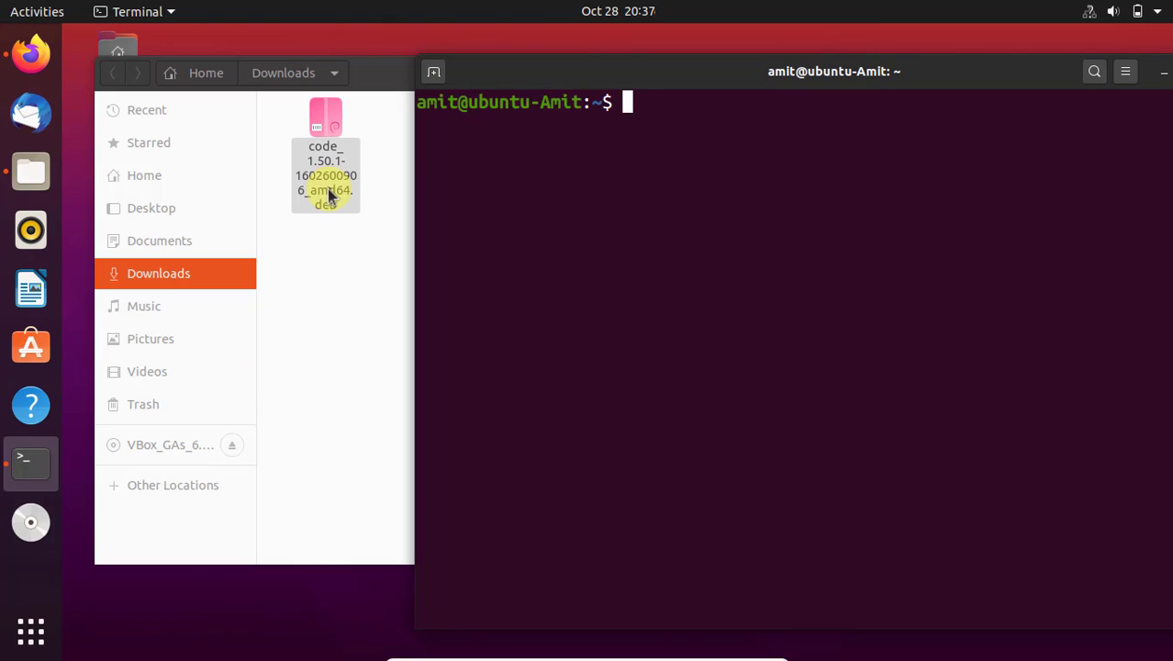
{"action": "type", "text": "cd Downloads"}
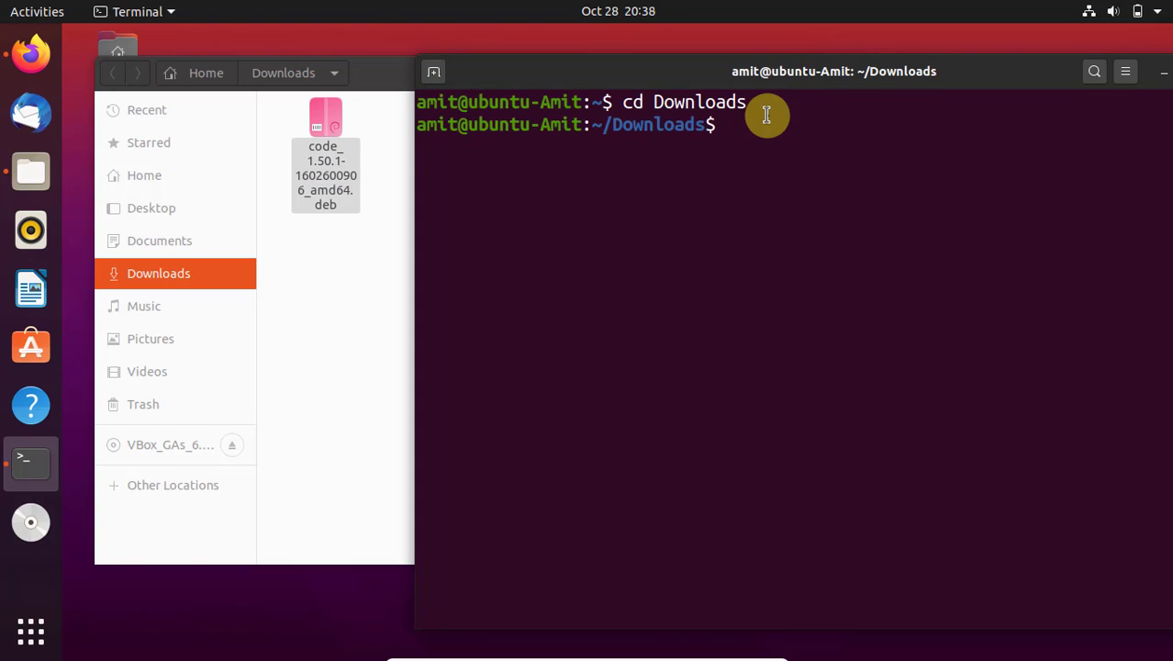
{"action": "mouse_move", "coordinate": [637, 165]}
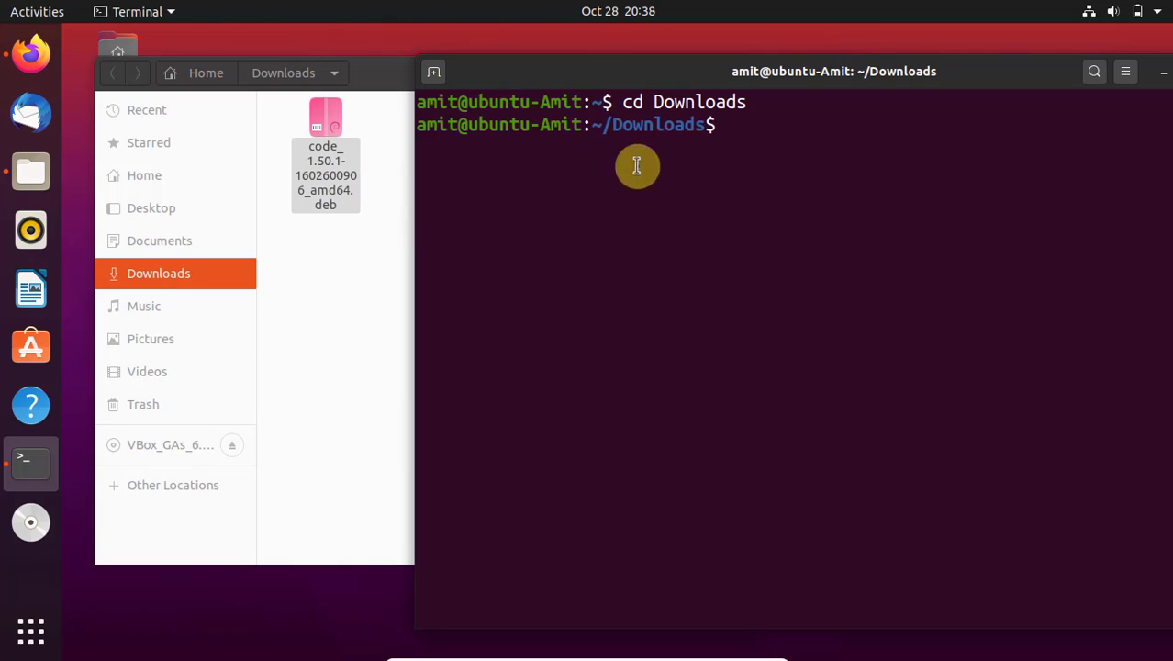
{"action": "mouse_move", "coordinate": [749, 140]}
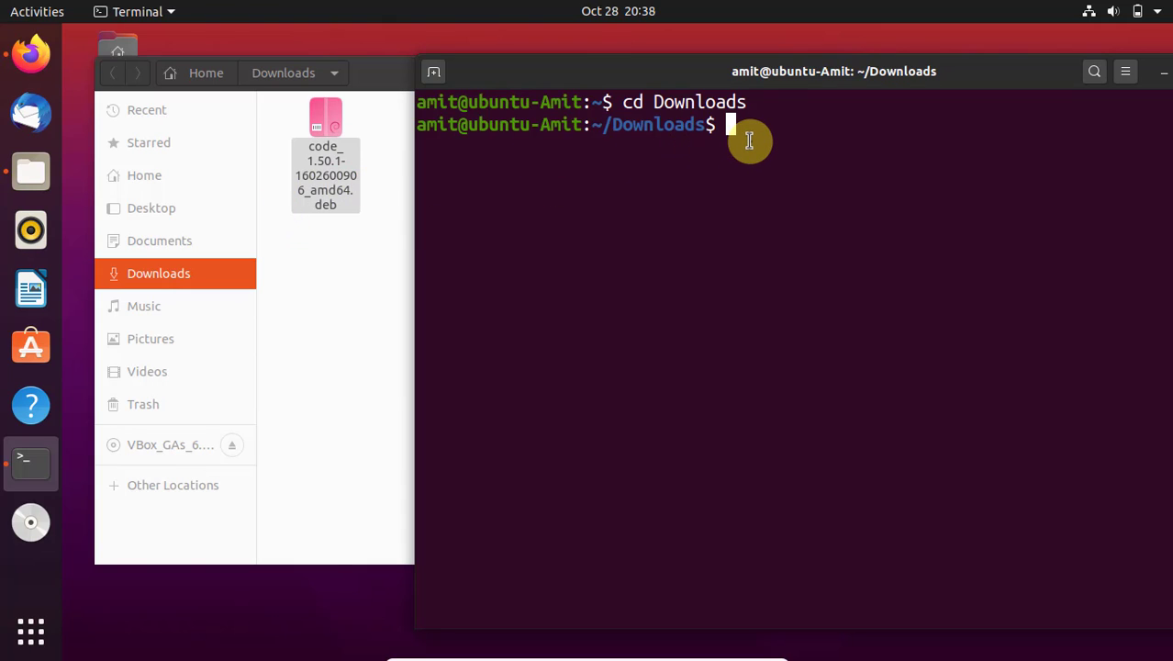
{"action": "type", "text": "sudo"}
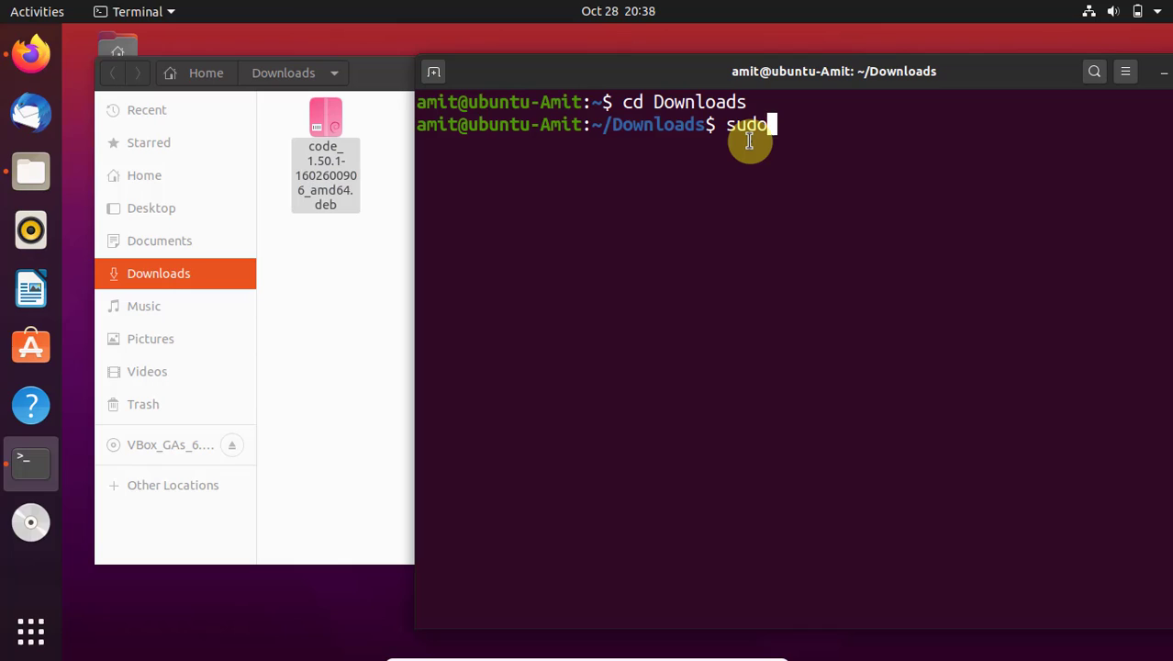
{"action": "type", "text": "dpk"}
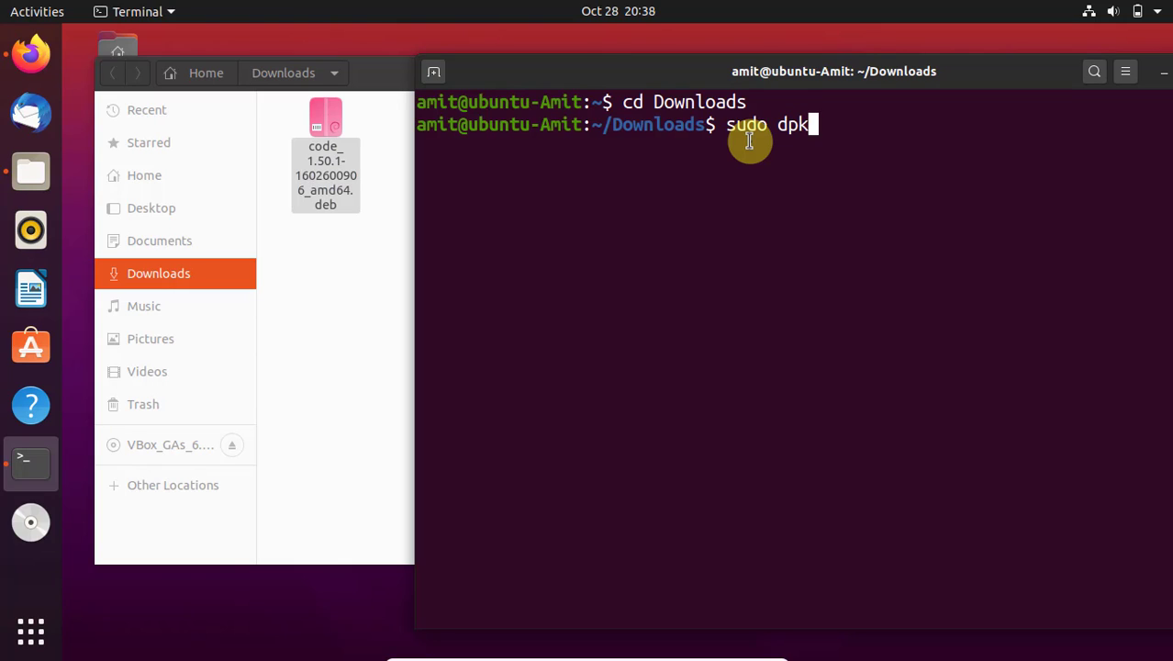
{"action": "type", "text": "g -i"}
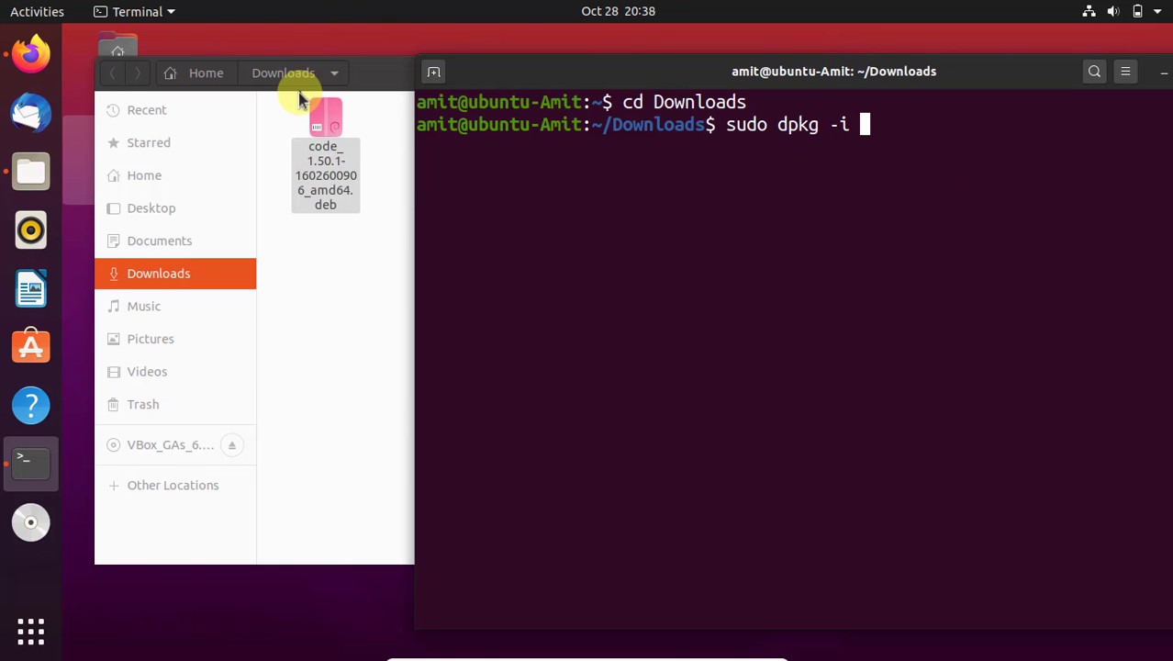
{"action": "left_click", "coordinate": [325, 174]}
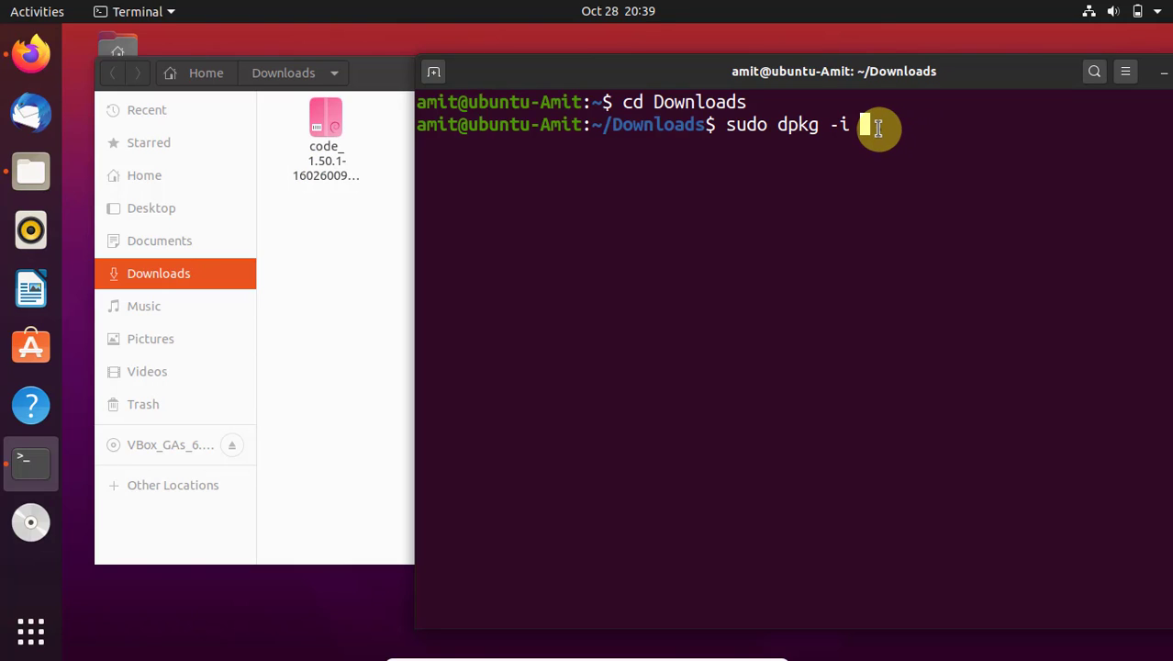
{"action": "type", "text": "code_1.50.1-1602600906_amd64.deb"}
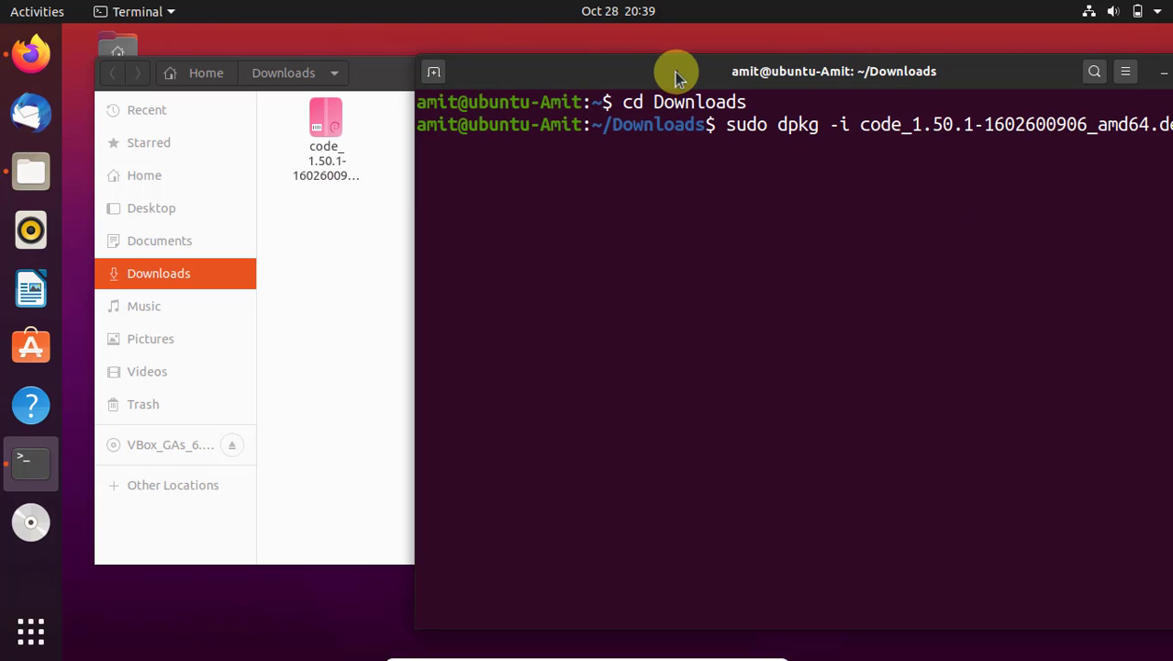
{"action": "left_click_drag", "start_coordinate": [675, 69], "coordinate": [588, 81]}
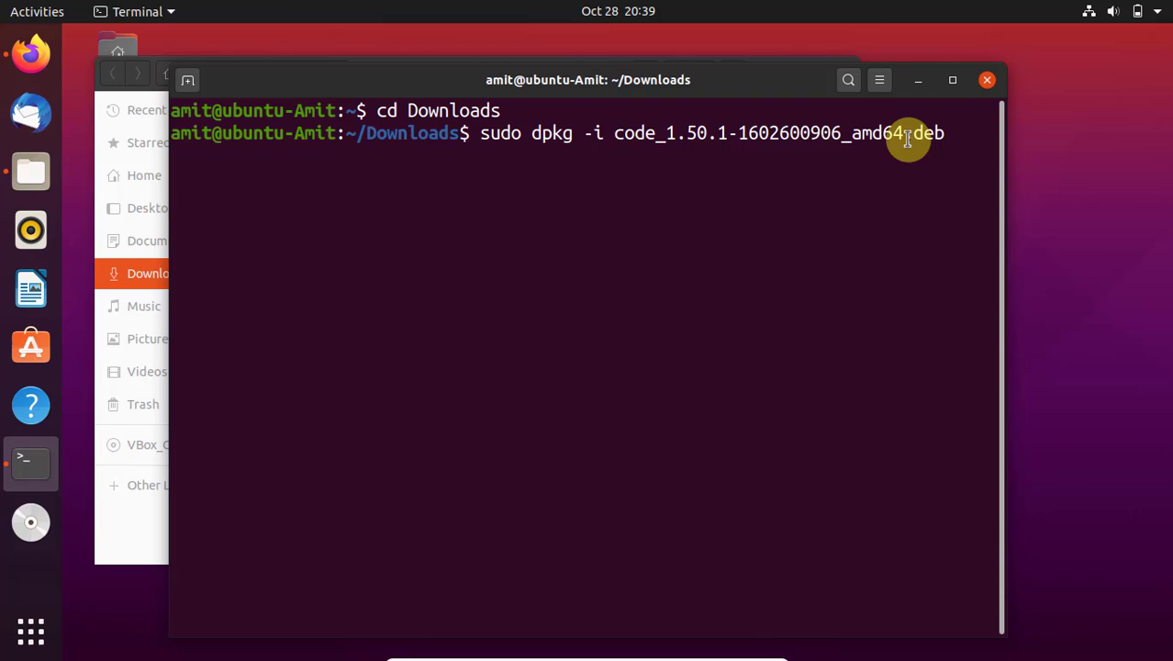
Step: Run the dpkg install and authorise it with the sudo password
{"action": "key", "text": "Return"}
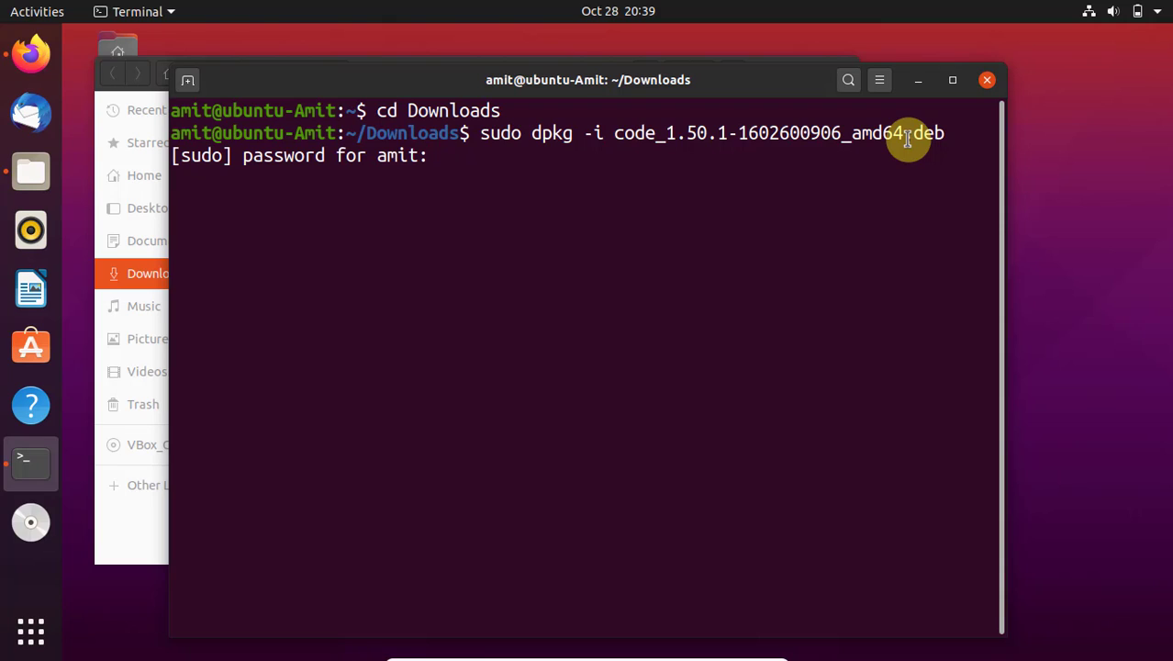
{"action": "key", "text": "Return"}
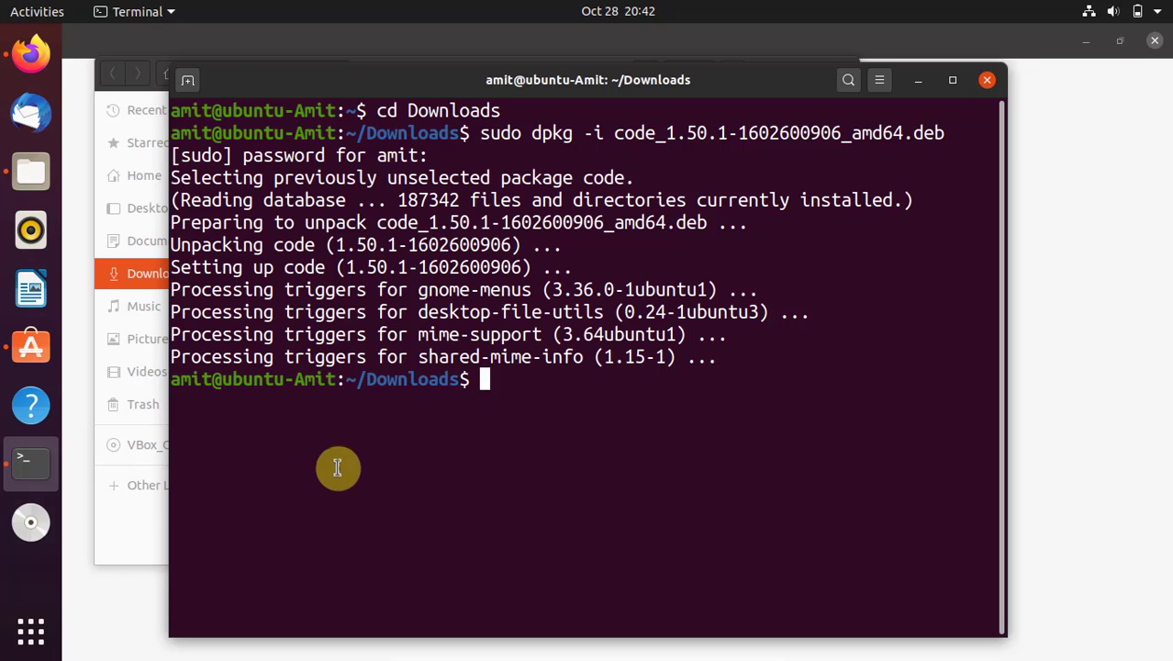
{"action": "mouse_move", "coordinate": [30, 631]}
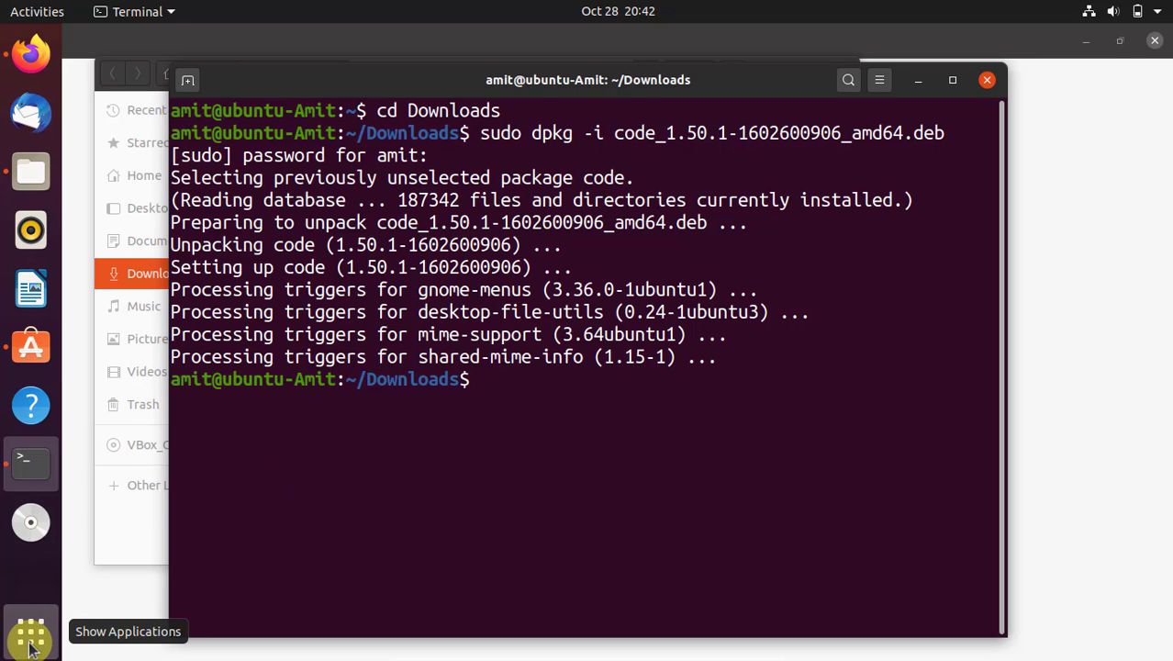
Step: Search 'visual' in the applications overview to find Visual Studio Code
{"action": "left_click", "coordinate": [29, 632]}
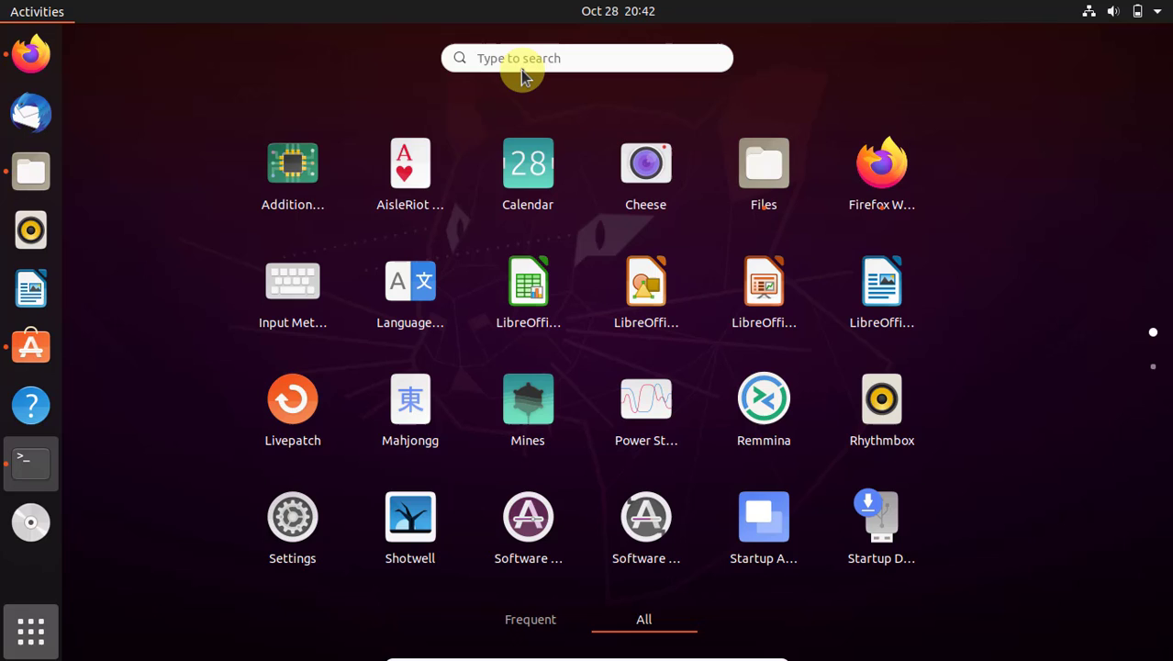
{"action": "type", "text": "visual"}
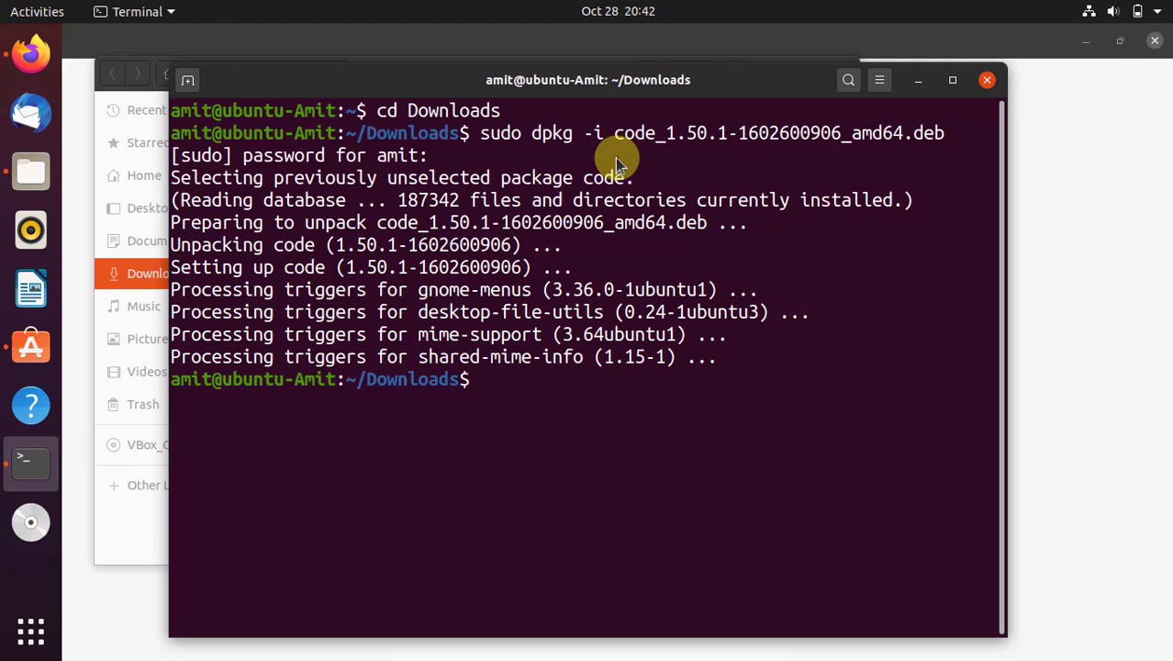
Step: Show the Extensions marketplace and open the C# extension's details page
{"action": "left_click", "coordinate": [29, 522]}
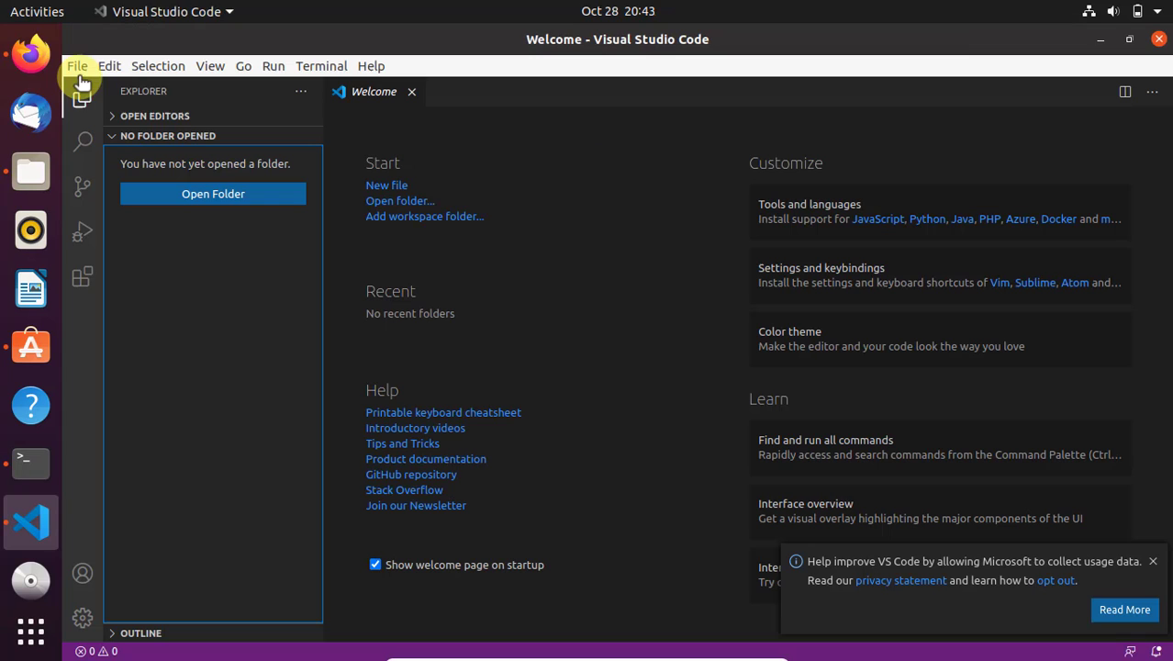
{"action": "mouse_move", "coordinate": [243, 298]}
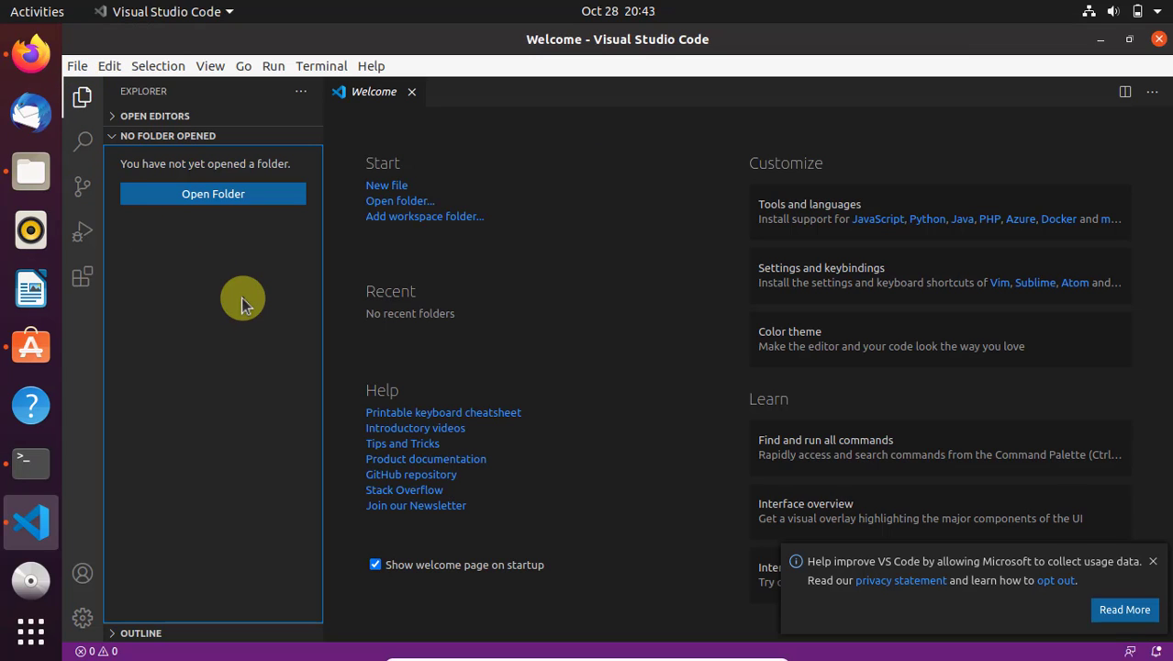
{"action": "mouse_move", "coordinate": [411, 186]}
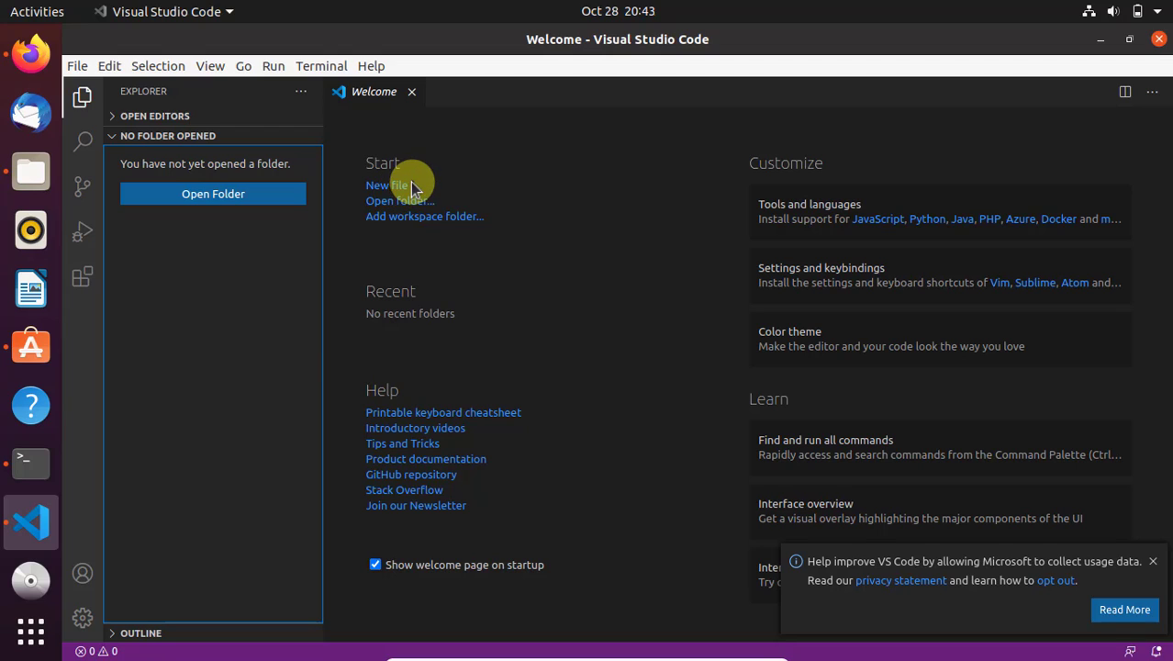
{"action": "mouse_move", "coordinate": [416, 209]}
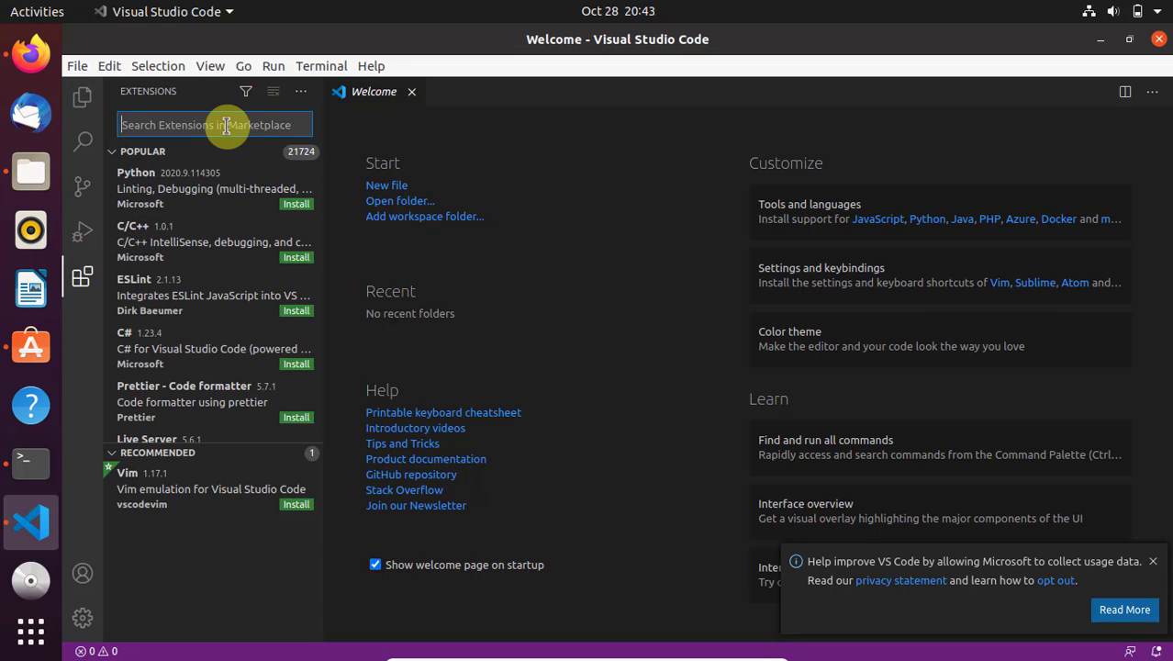
{"action": "mouse_move", "coordinate": [164, 248]}
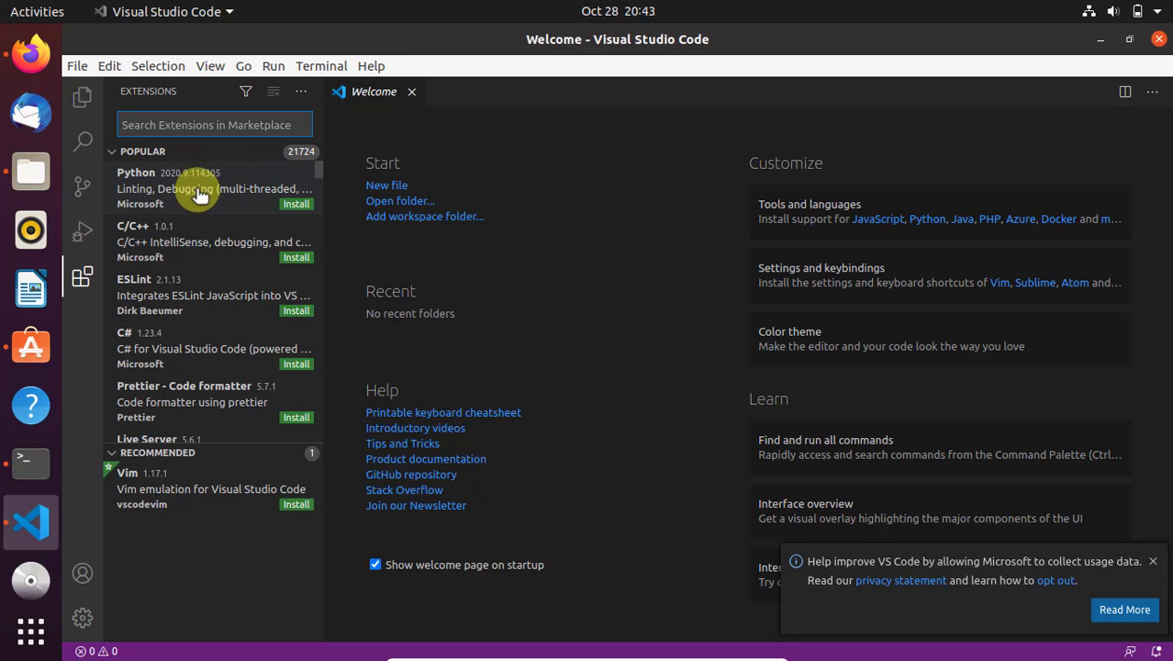
{"action": "mouse_move", "coordinate": [220, 349]}
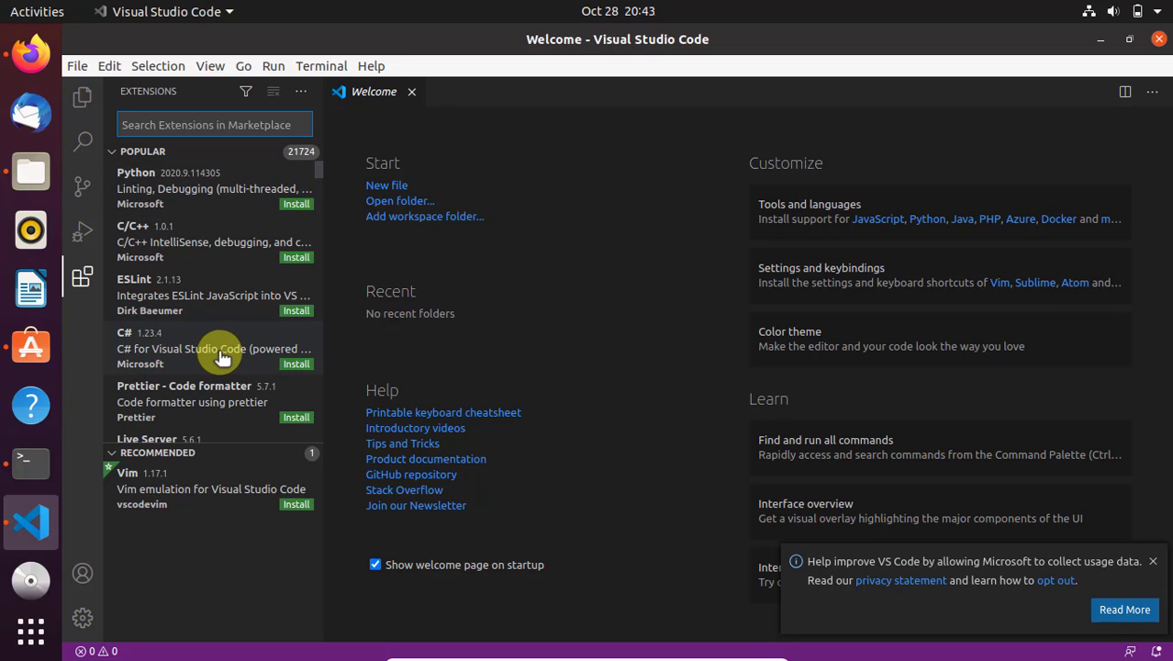
{"action": "left_click", "coordinate": [212, 349]}
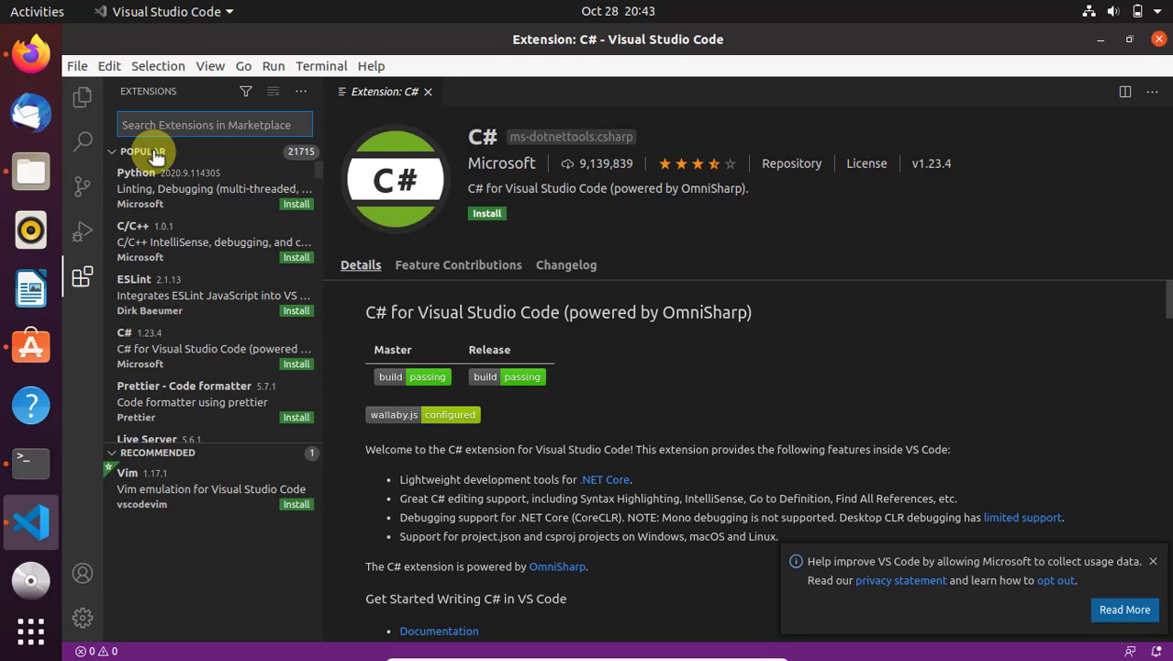
{"action": "mouse_move", "coordinate": [602, 312]}
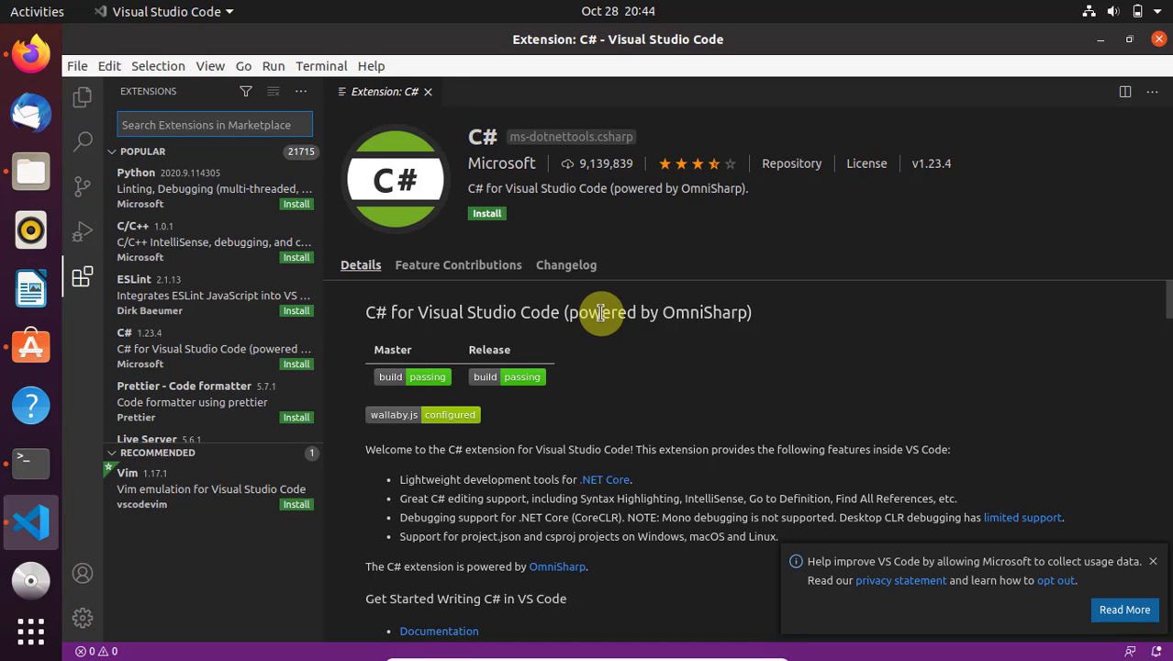